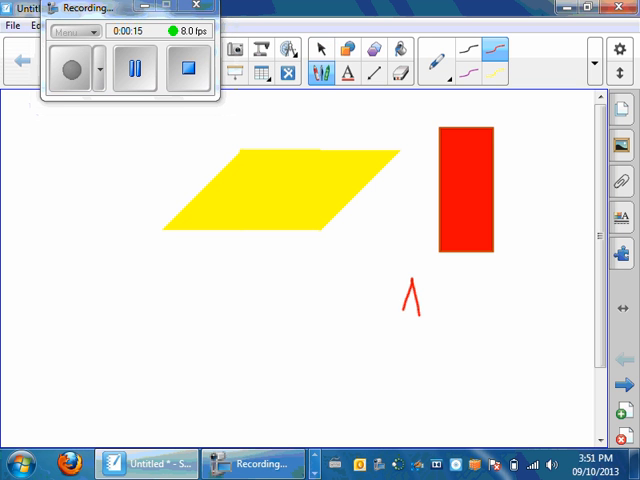
# Handwrite the formula A = bh in red beneath the rectangle
pyautogui.write('A =')
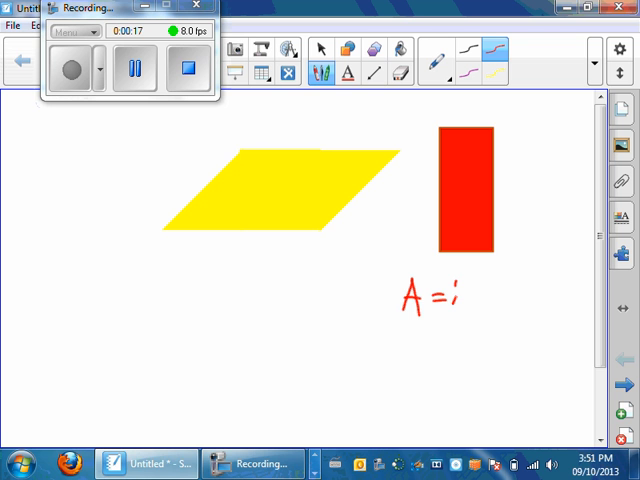
pyautogui.write('bh')
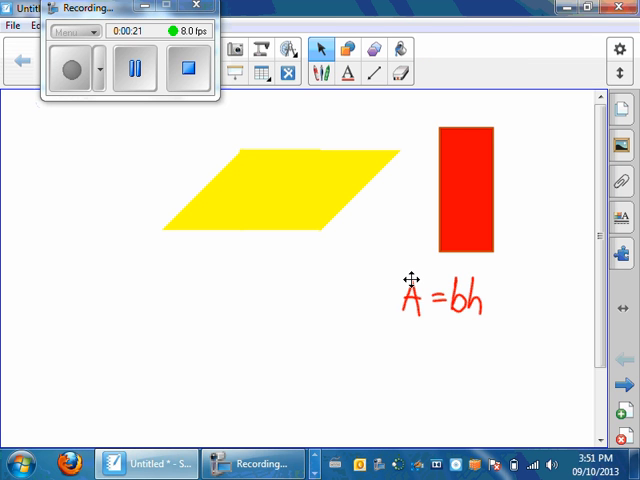
pyautogui.click(320, 50)
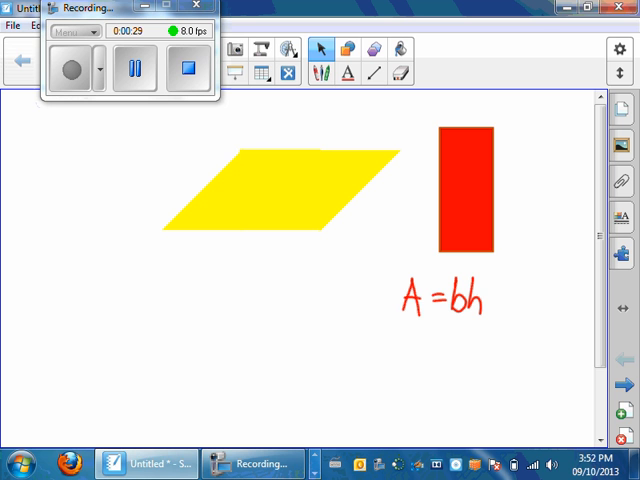
# Draw a dotted height line in the parallelogram and slide the cut triangle to form a rectangle
pyautogui.click(320, 72)
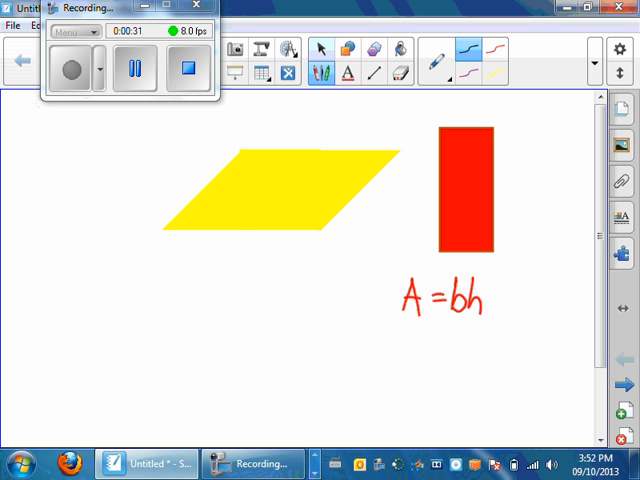
pyautogui.moveTo(318, 196); pyautogui.dragTo(318, 230)
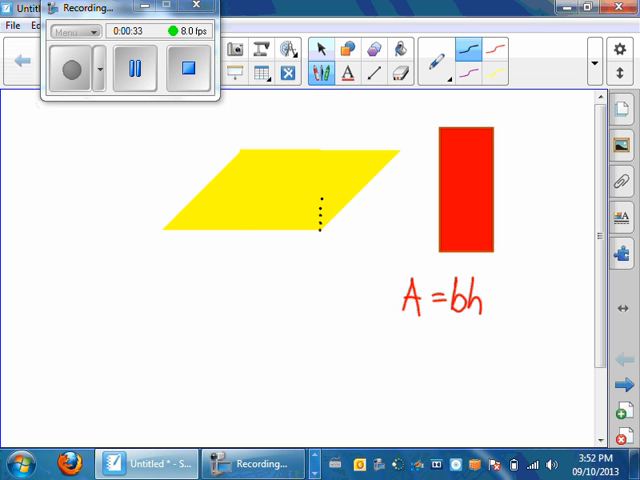
pyautogui.moveTo(318, 224); pyautogui.dragTo(318, 150)
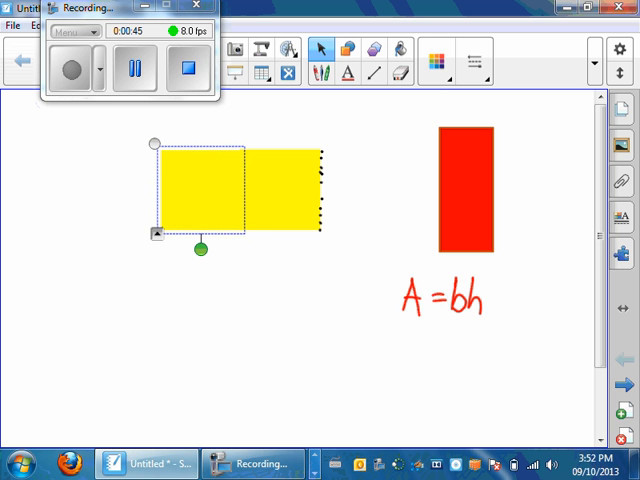
pyautogui.moveTo(160, 156); pyautogui.dragTo(244, 224)
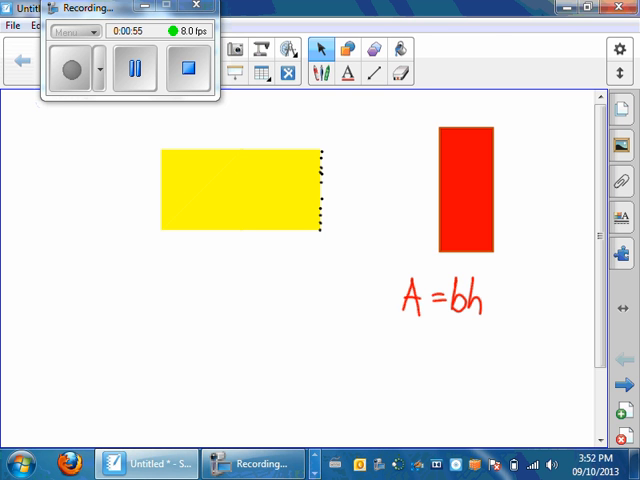
pyautogui.click(230, 190)
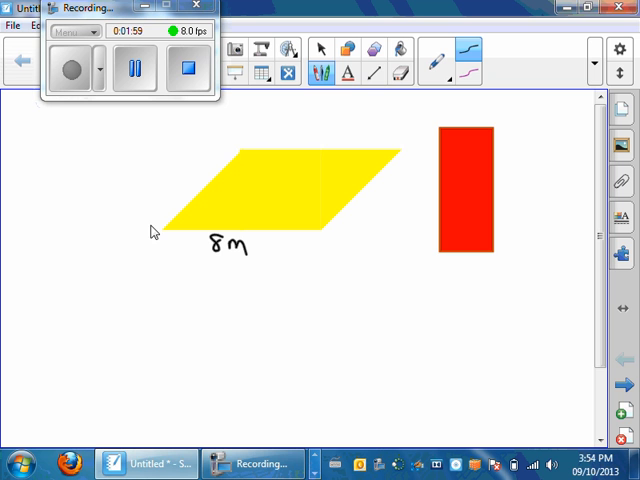
# Handwrite A = bh and A = 8 below the parallelogram with its dotted height
pyautogui.moveTo(160, 280); pyautogui.dragTo(172, 310)
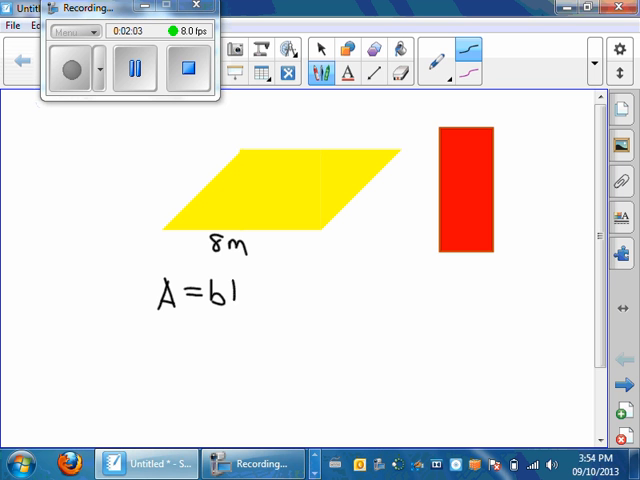
pyautogui.write('h')
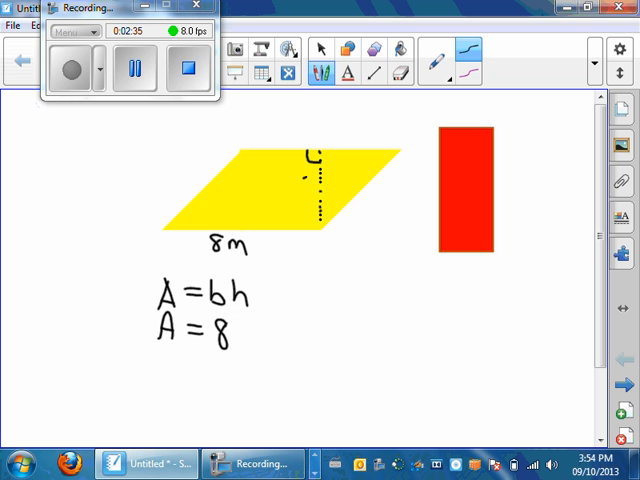
# Label the height 6m and write A = 8x6 = 48 for the area
pyautogui.write('6m')
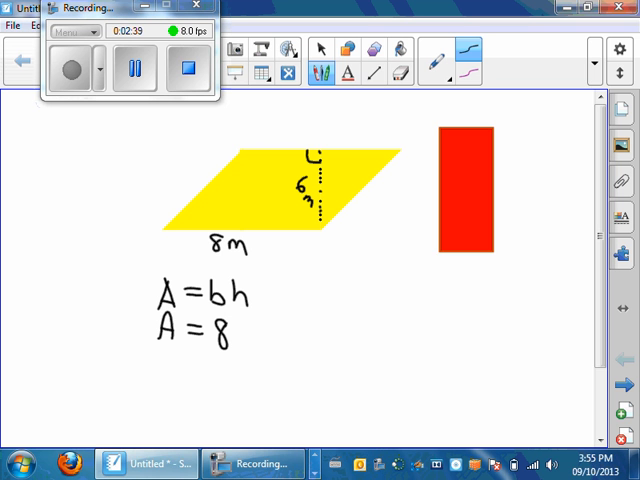
pyautogui.moveTo(150, 232)
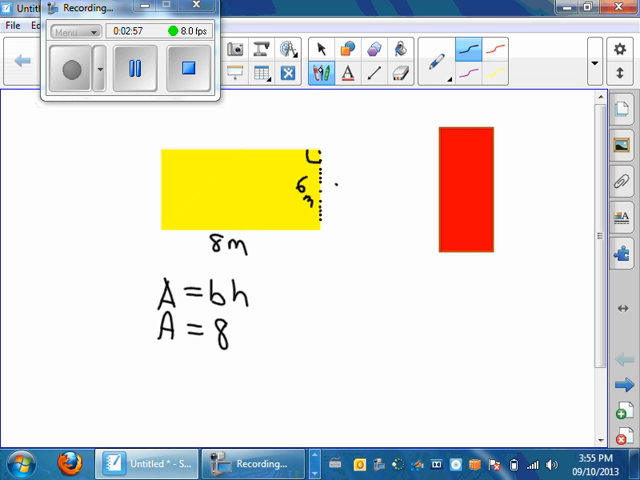
pyautogui.write('x6')
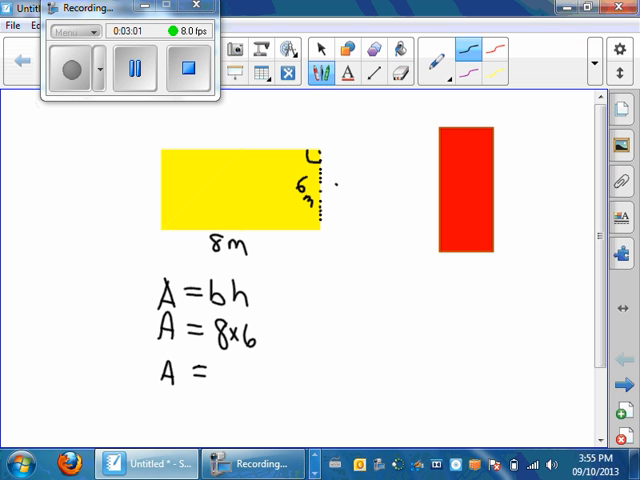
pyautogui.write('48')
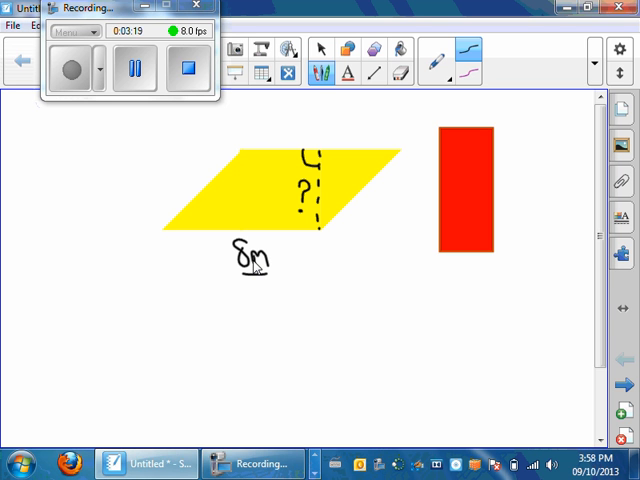
# Handwrite Area = 48 m² beside the parallelogram and A = bh beneath it
pyautogui.moveTo(340, 284); pyautogui.dragTo(350, 300)
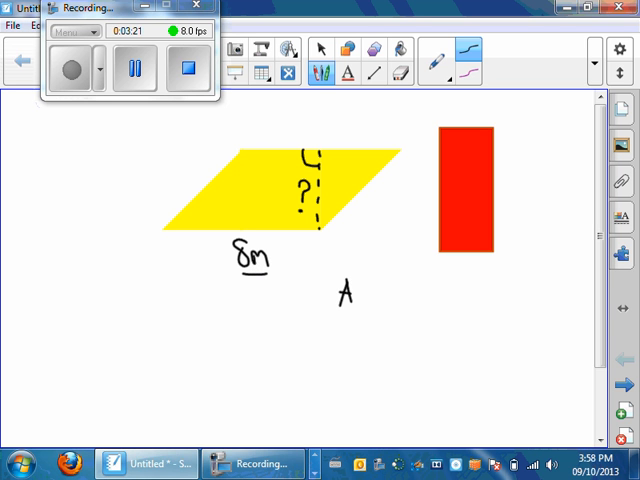
pyautogui.write('Area=')
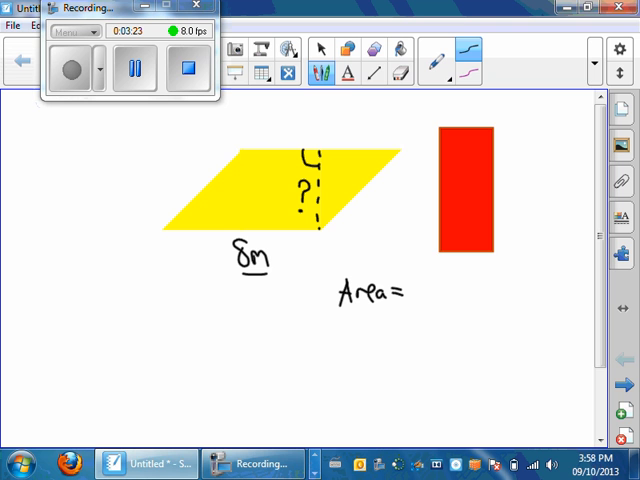
pyautogui.write('48 m')
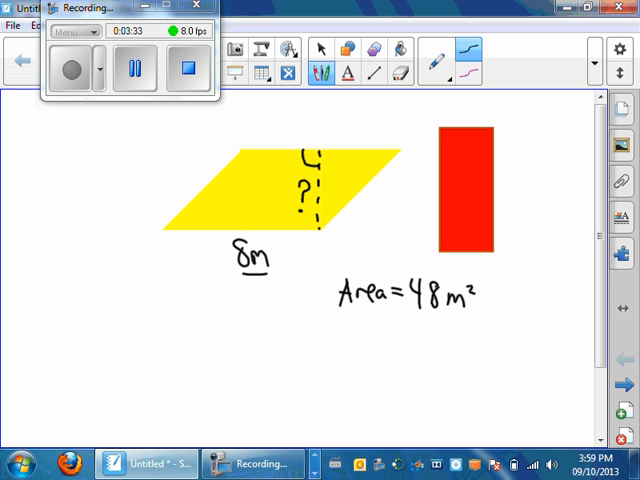
pyautogui.write('bh')
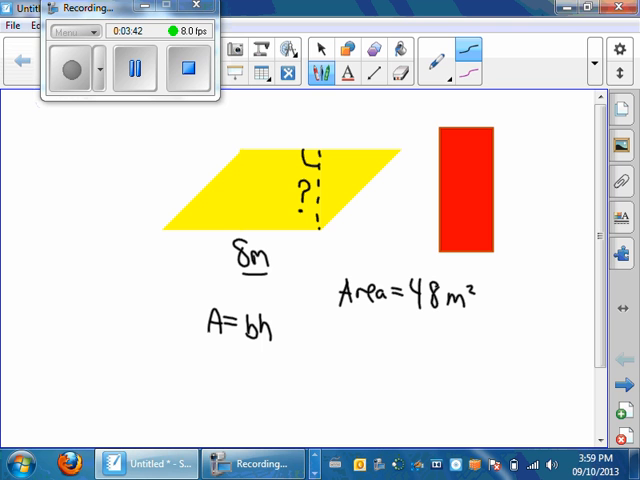
# Handwrite the number facts 2×3=6 and 6÷3=2 at the top left
pyautogui.write('2x')
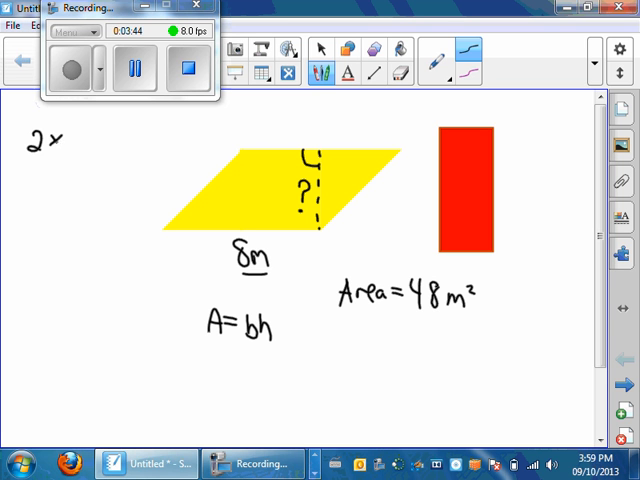
pyautogui.write('×3 =(')
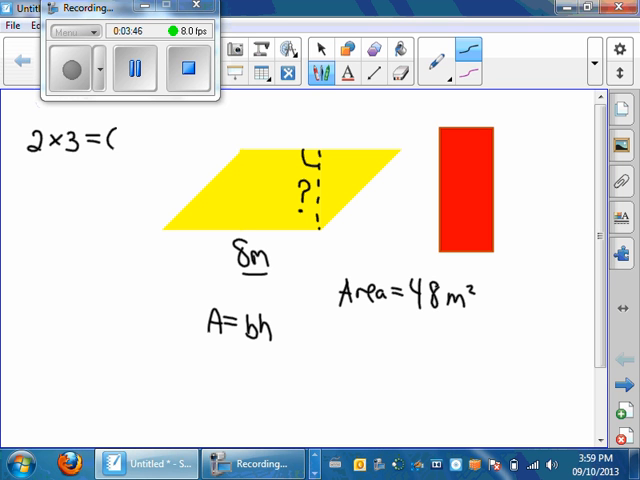
pyautogui.write('6')
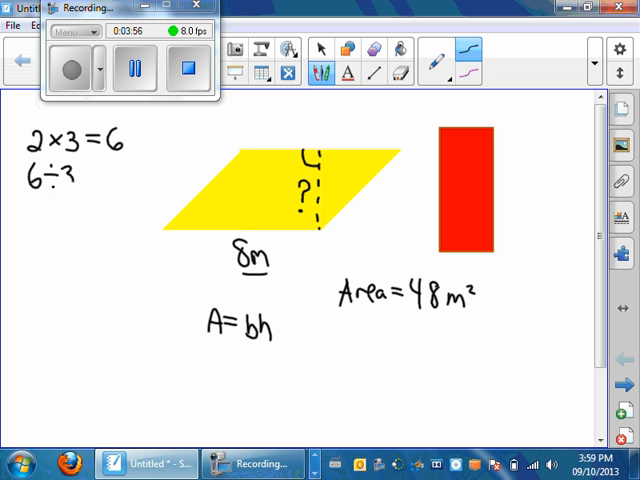
pyautogui.write('=2')
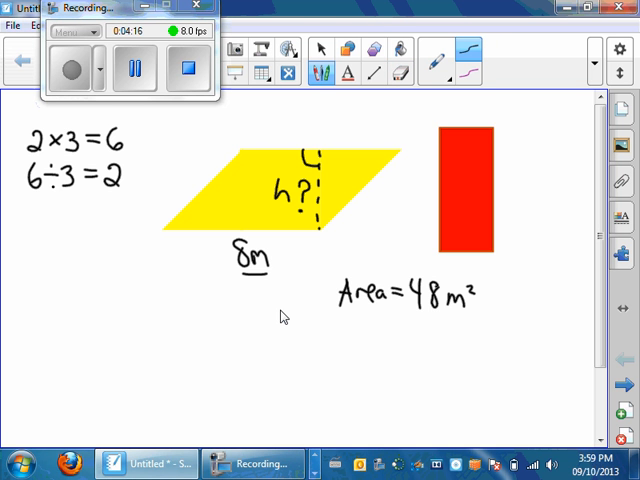
# Rearrange the formula as b×h=A and A÷b=h below the parallelogram
pyautogui.write('b×h=A')
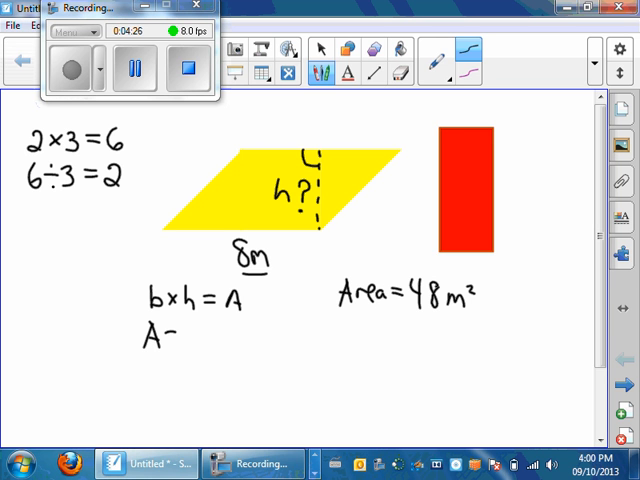
pyautogui.write('÷b = h')
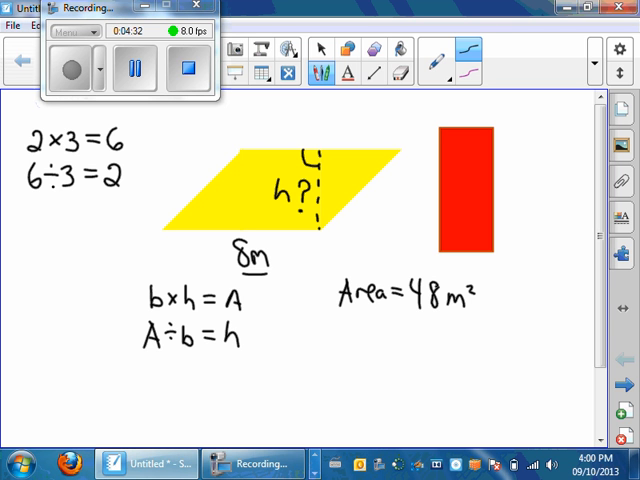
# Work out 48÷8=6 and write h=6 for the missing height
pyautogui.write('48')
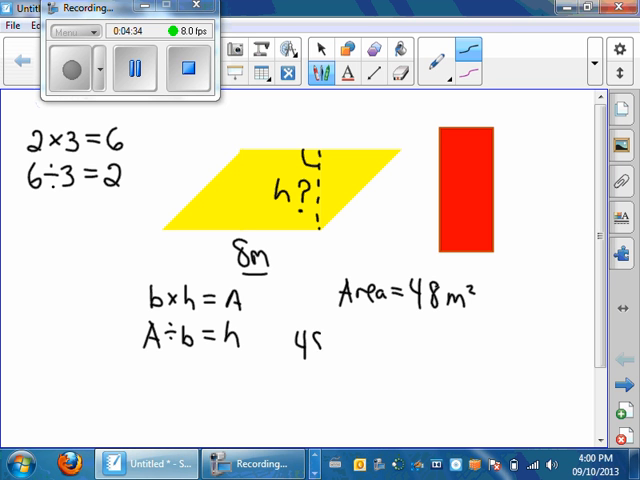
pyautogui.write('48 ÷')
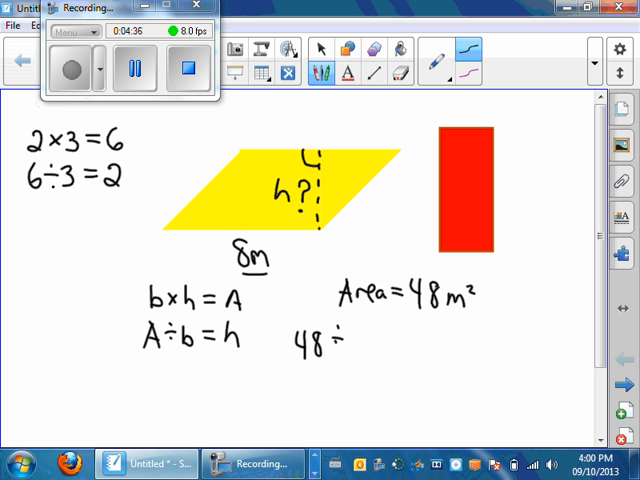
pyautogui.write('8 =')
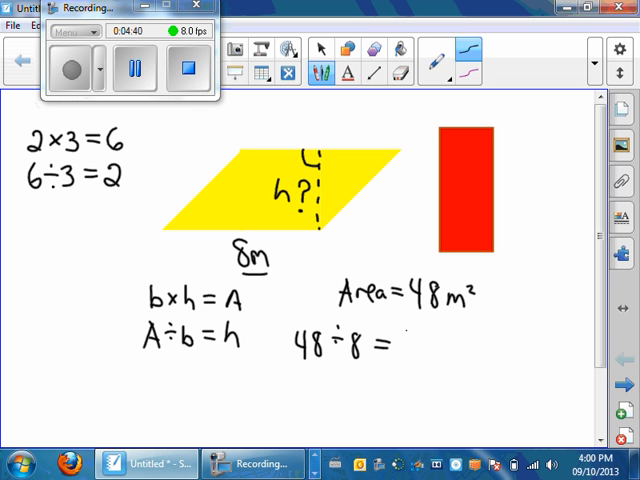
pyautogui.write('6')
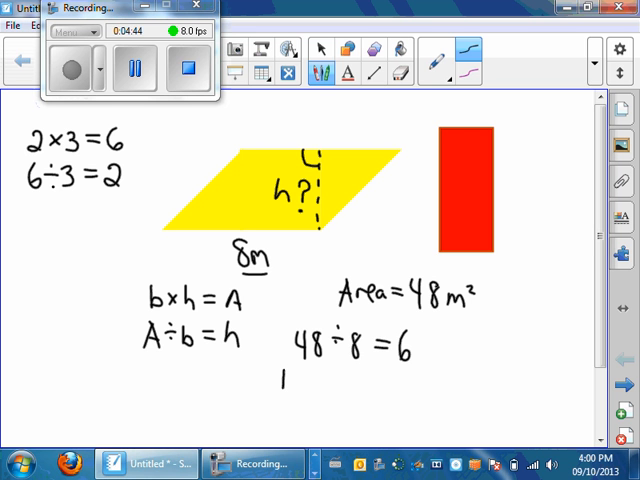
pyautogui.write('h=6')
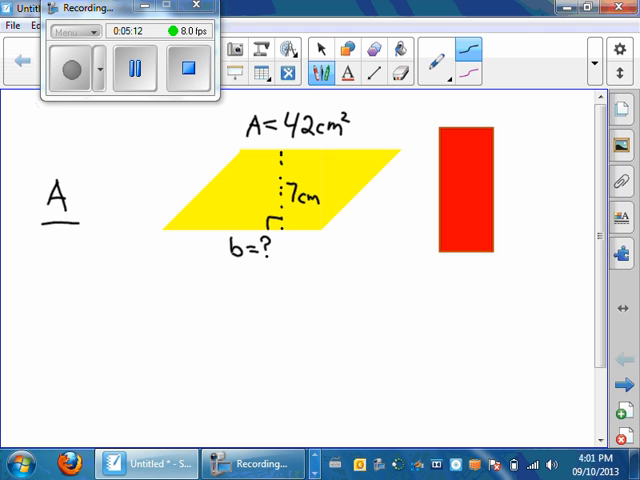
# Handwrite A/h=b, 42/7=b, 6=b and b=6 cm for the missing base
pyautogui.write('h')
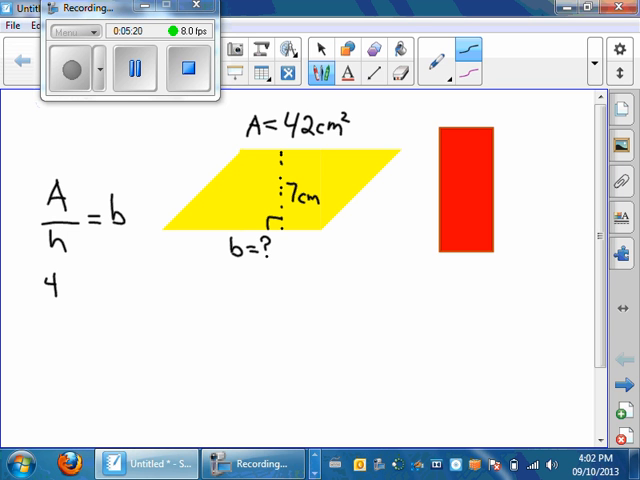
pyautogui.write('2')
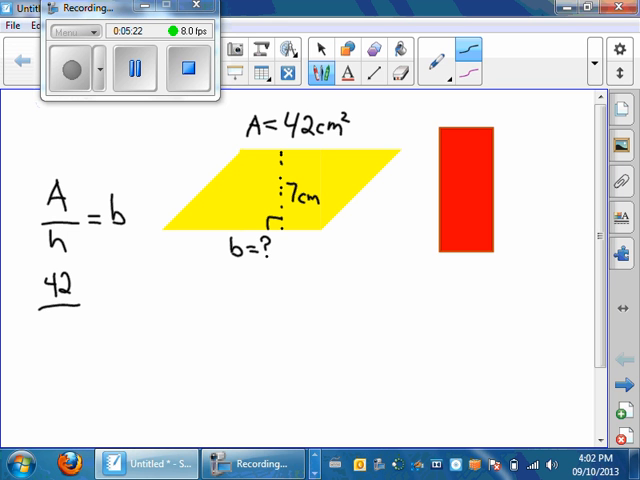
pyautogui.write('7')
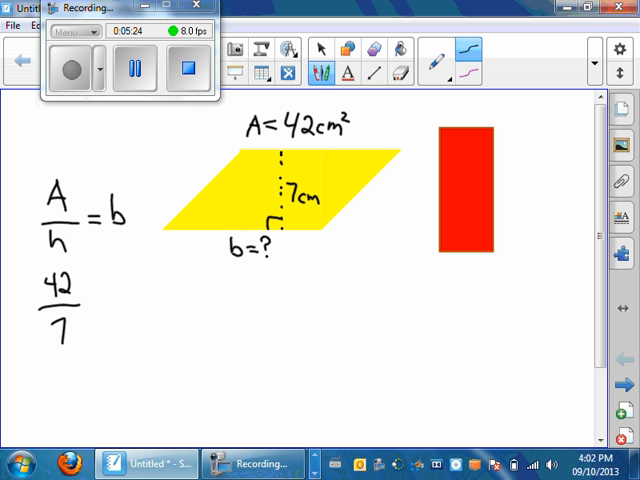
pyautogui.write('=b')
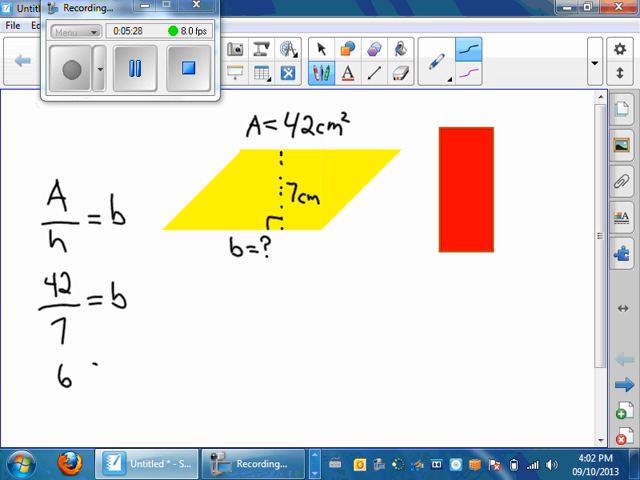
pyautogui.write('=b')
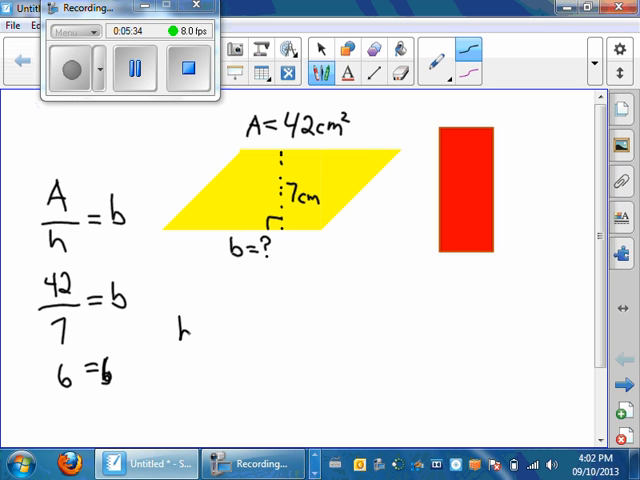
pyautogui.write('b=6c')
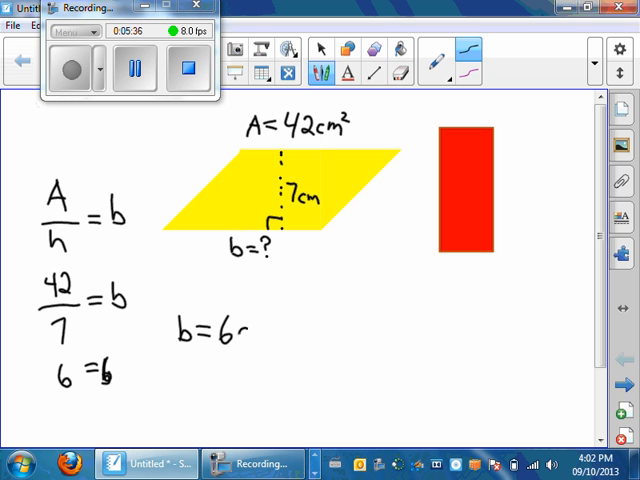